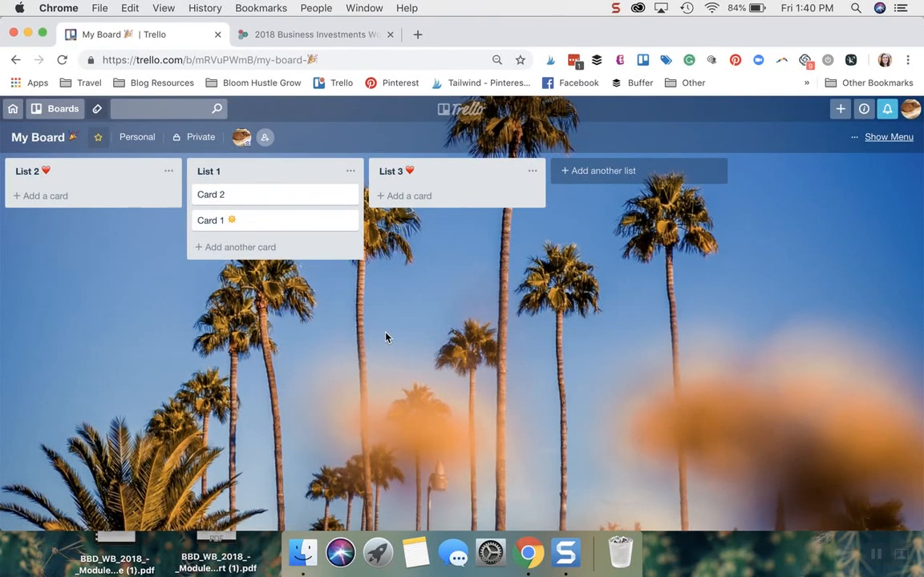
{"action": "mouse_move", "coordinate": [270, 232]}
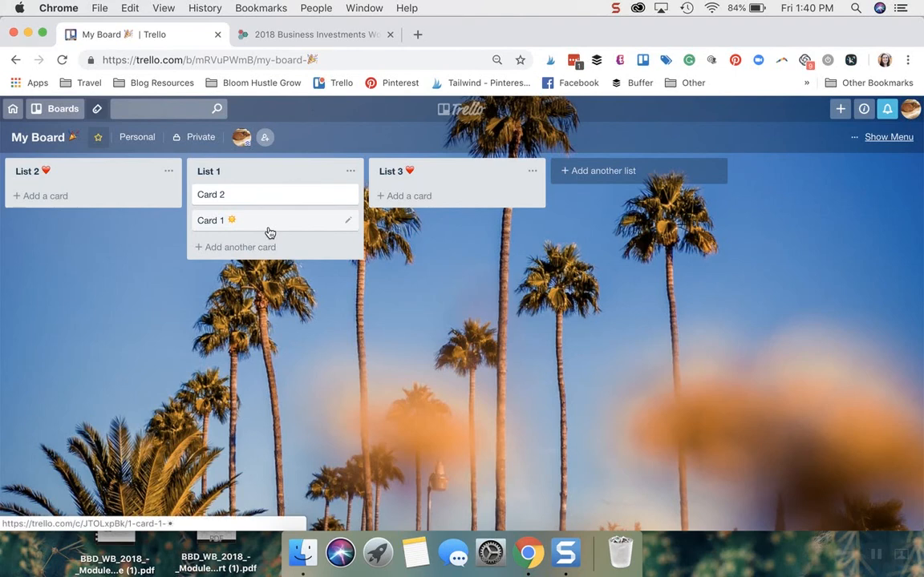
Open Card 1 in List 1 and bring up its attachment source choices.
{"action": "left_click", "coordinate": [210, 220]}
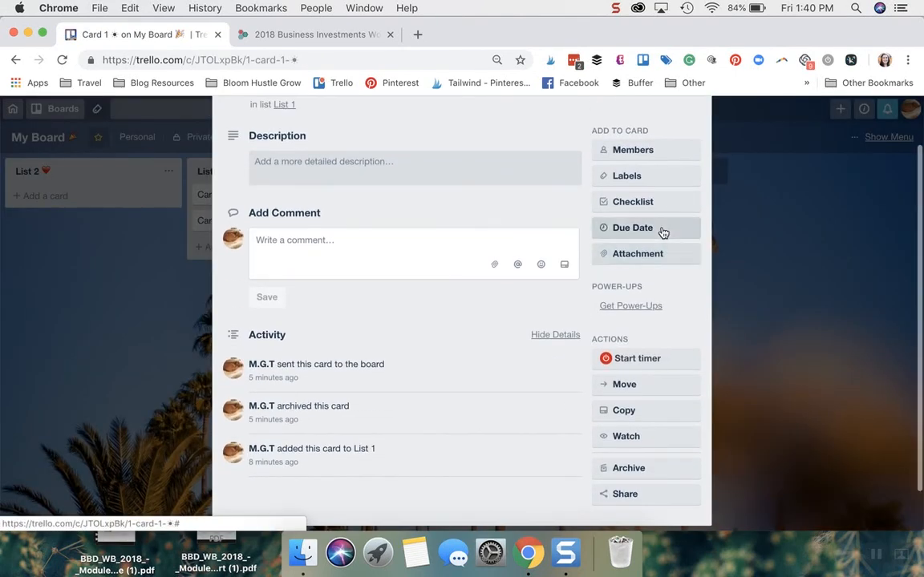
{"action": "left_click", "coordinate": [638, 254]}
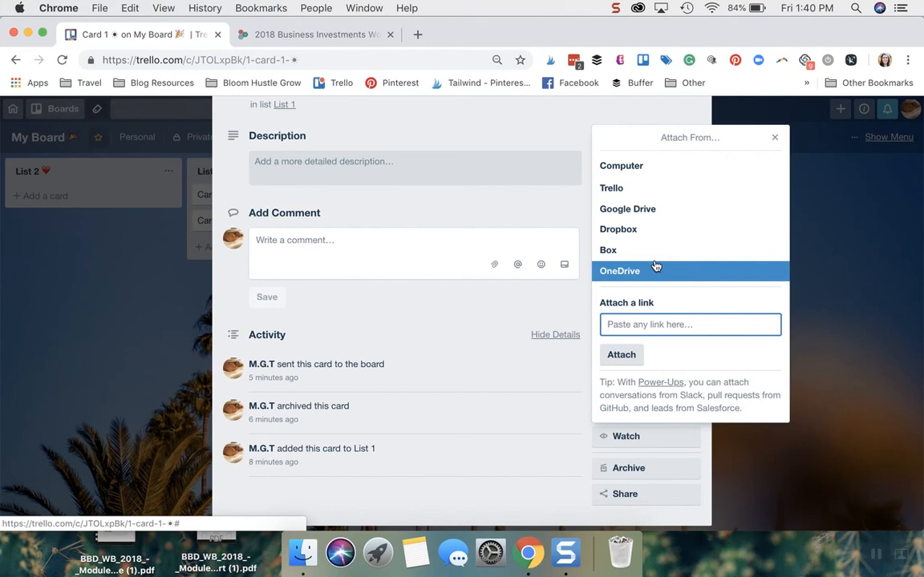
Attach the business-investments blog post URL to Card 1 with the link name 'Blog'.
{"action": "left_click", "coordinate": [313, 36]}
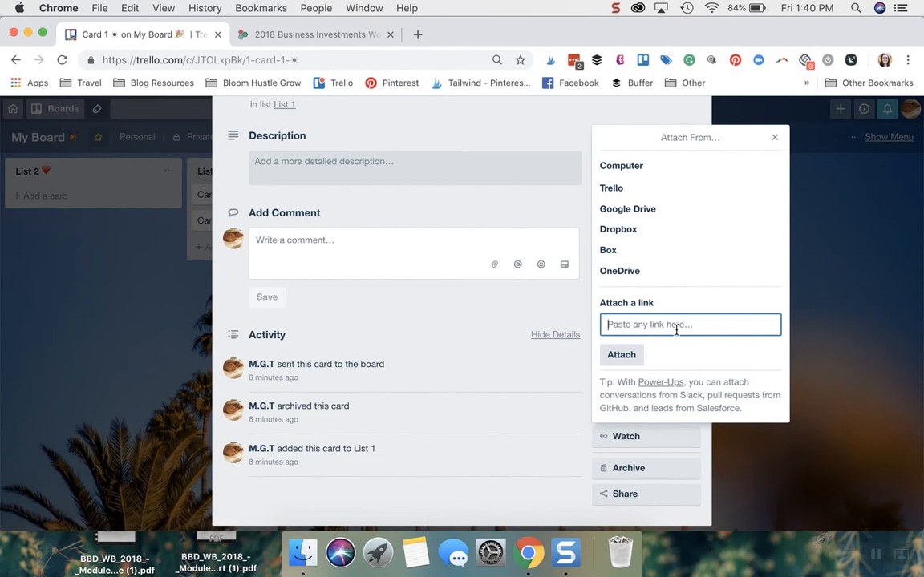
{"action": "type", "text": "business-investments-worth-the-money/"}
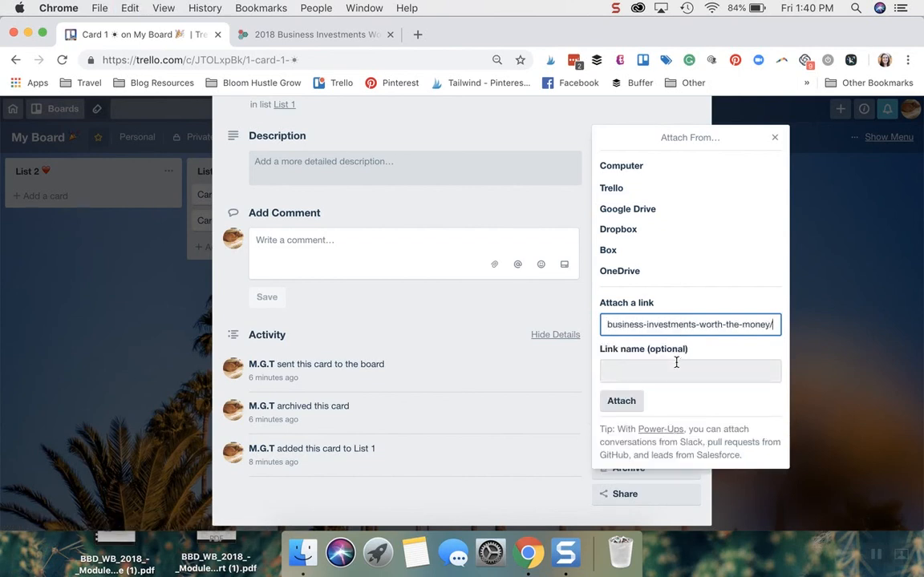
{"action": "type", "text": "Blog"}
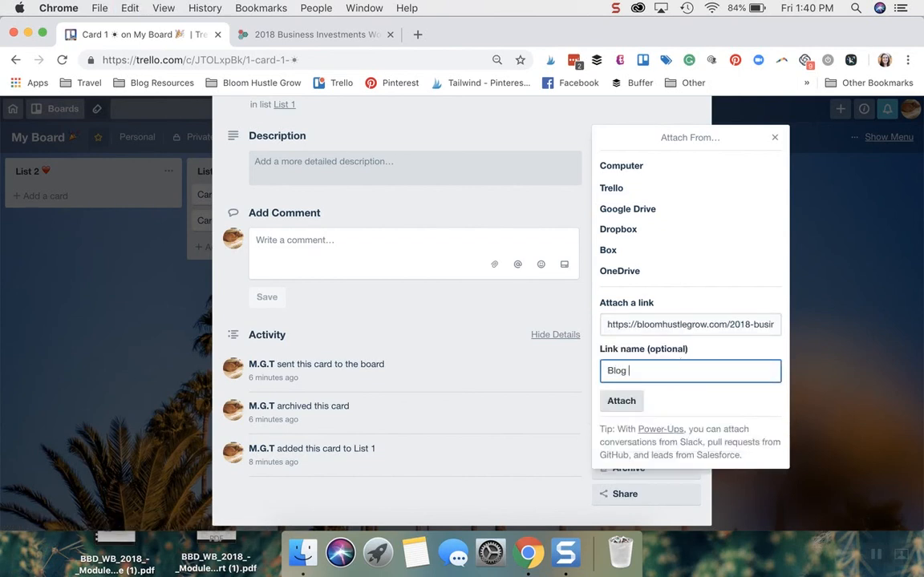
{"action": "left_click", "coordinate": [621, 401]}
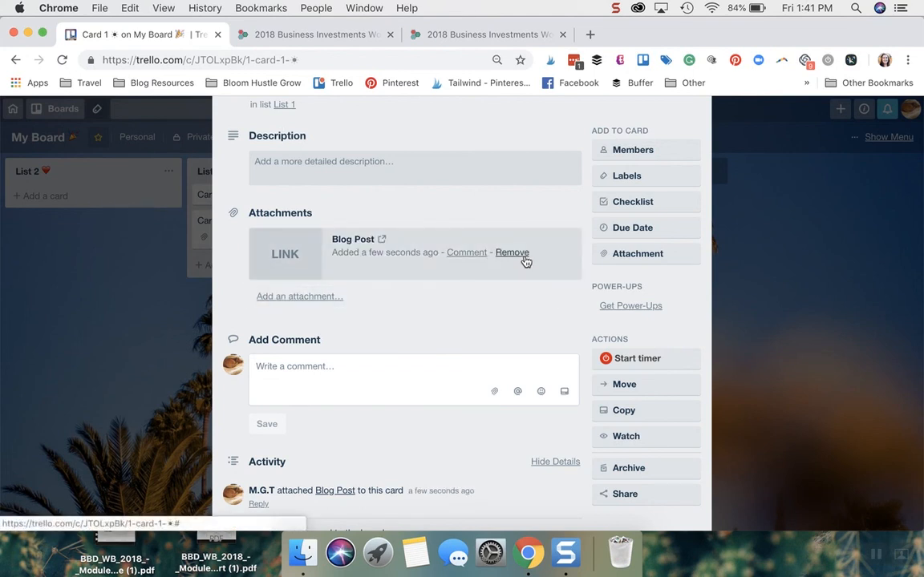
{"action": "mouse_move", "coordinate": [465, 253]}
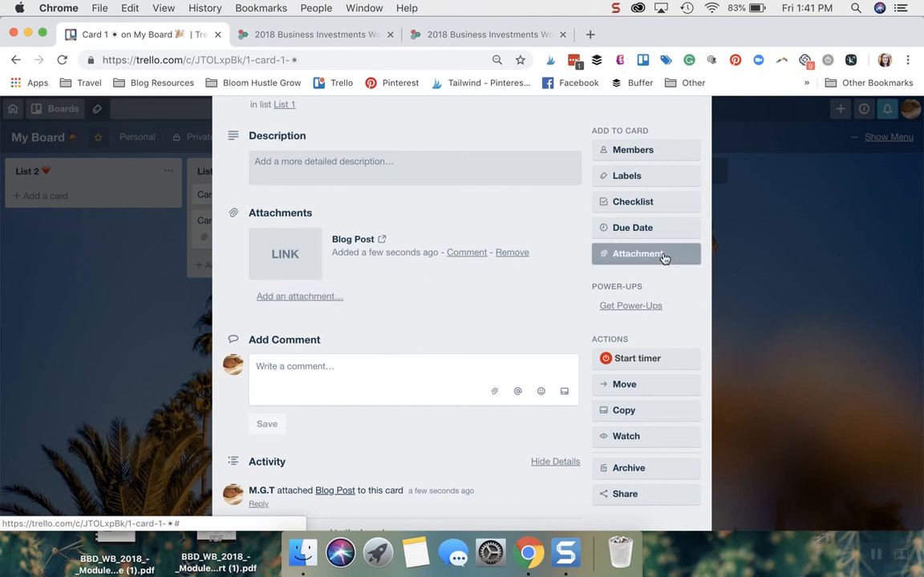
Dismiss the attachment choices, glance at Card 2, and return to My Board.
{"action": "left_click", "coordinate": [638, 253]}
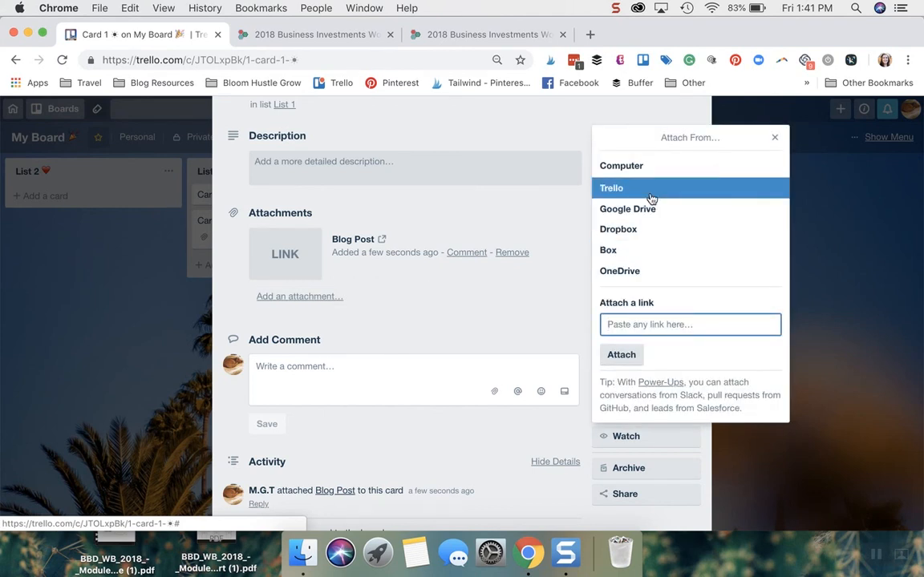
{"action": "mouse_move", "coordinate": [776, 141]}
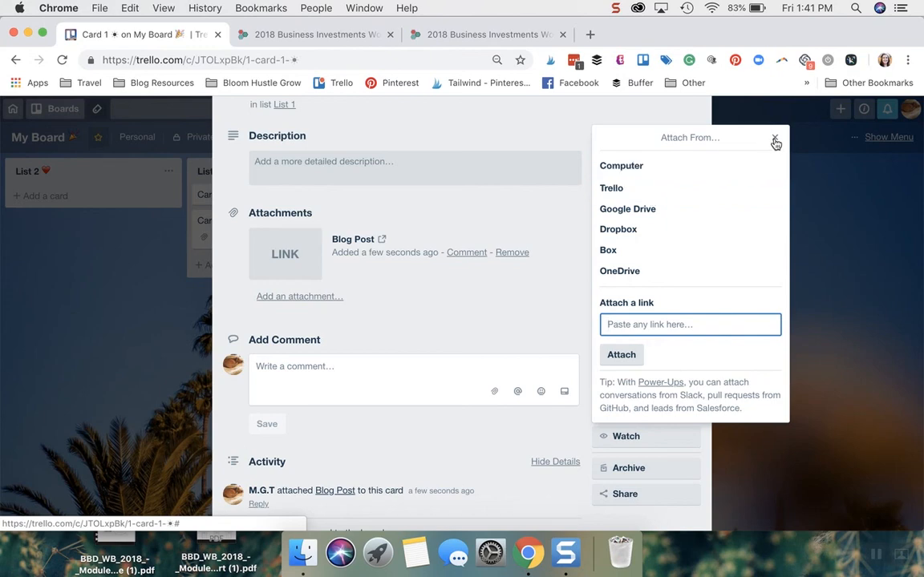
{"action": "left_click", "coordinate": [775, 141]}
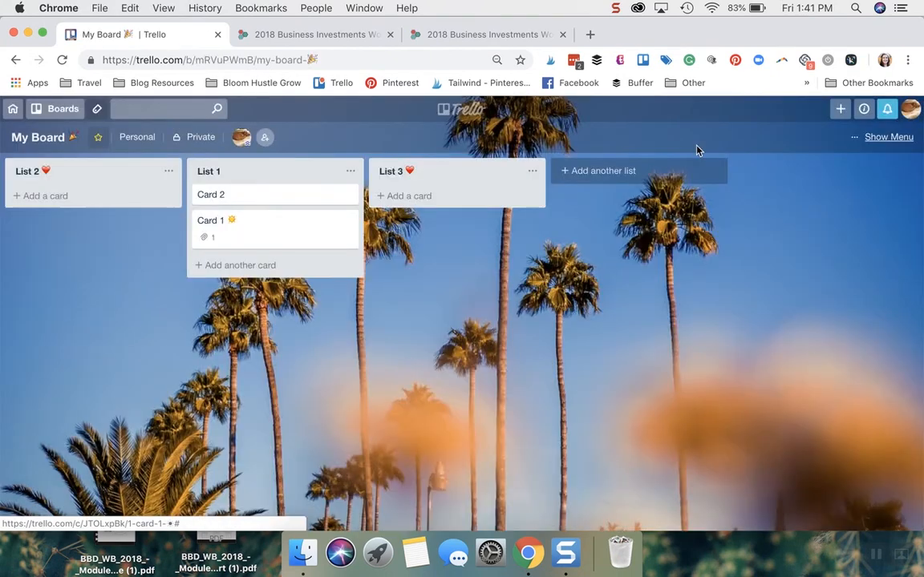
{"action": "mouse_move", "coordinate": [246, 234]}
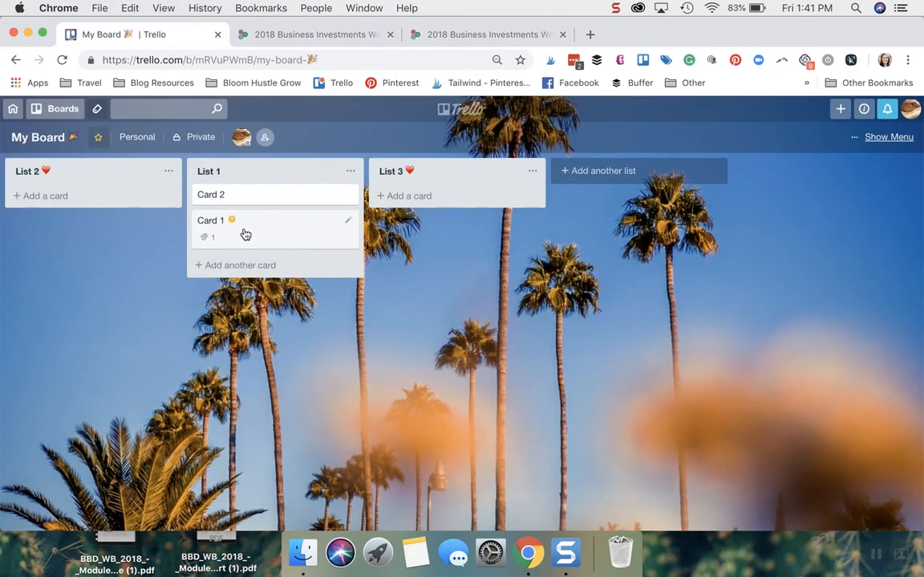
{"action": "left_click", "coordinate": [212, 194]}
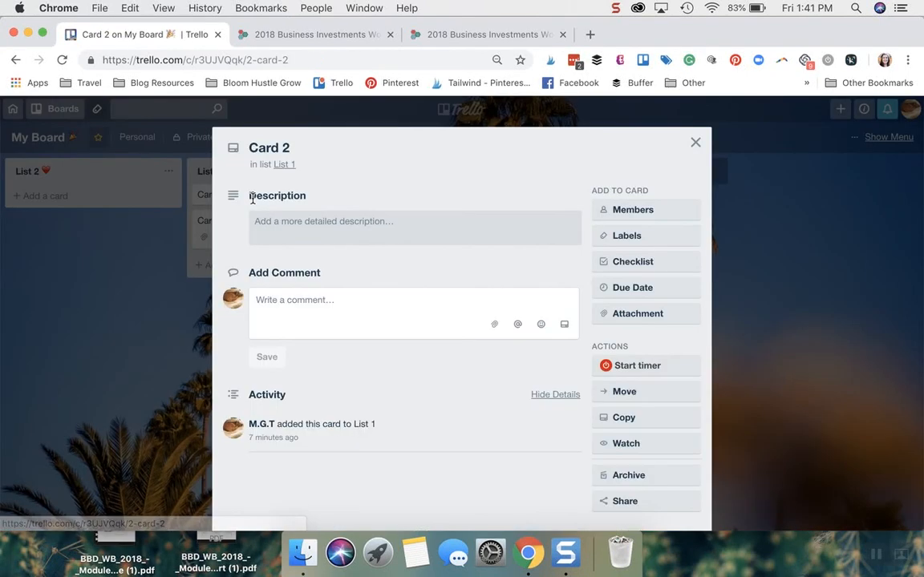
{"action": "scroll", "scroll_direction": "down", "scroll_amount": 3}
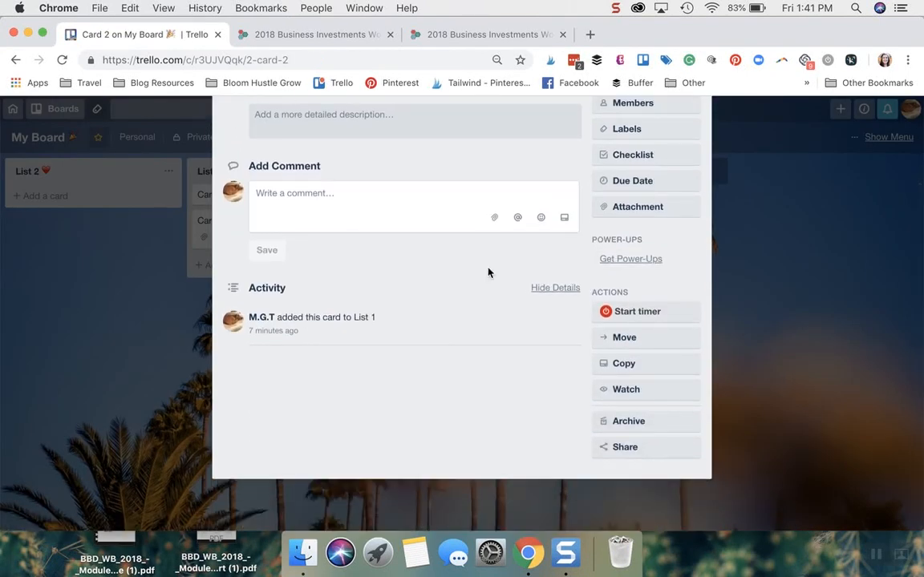
{"action": "left_click", "coordinate": [626, 445]}
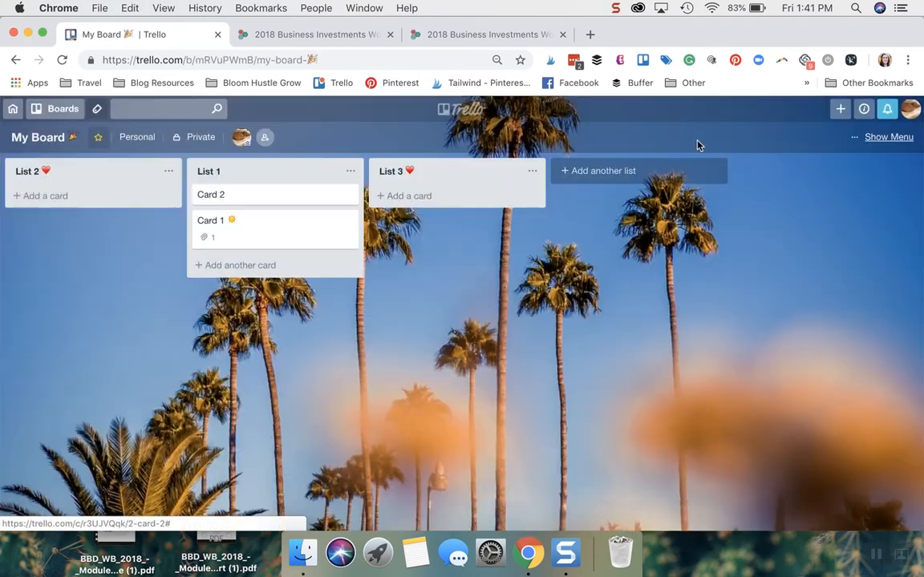
Attach Card 2 and the SM Mine board to Card 1 as Trello attachments.
{"action": "left_click", "coordinate": [210, 220]}
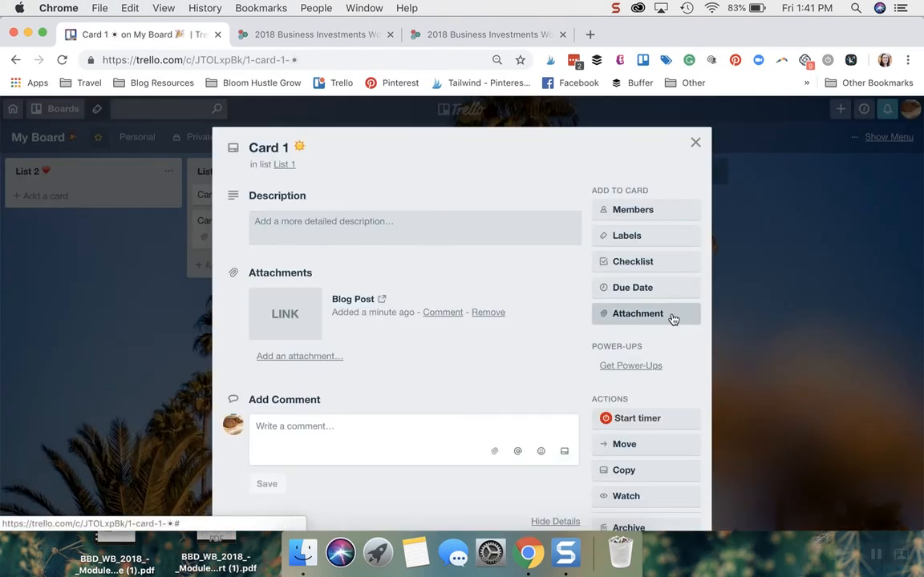
{"action": "left_click", "coordinate": [638, 312]}
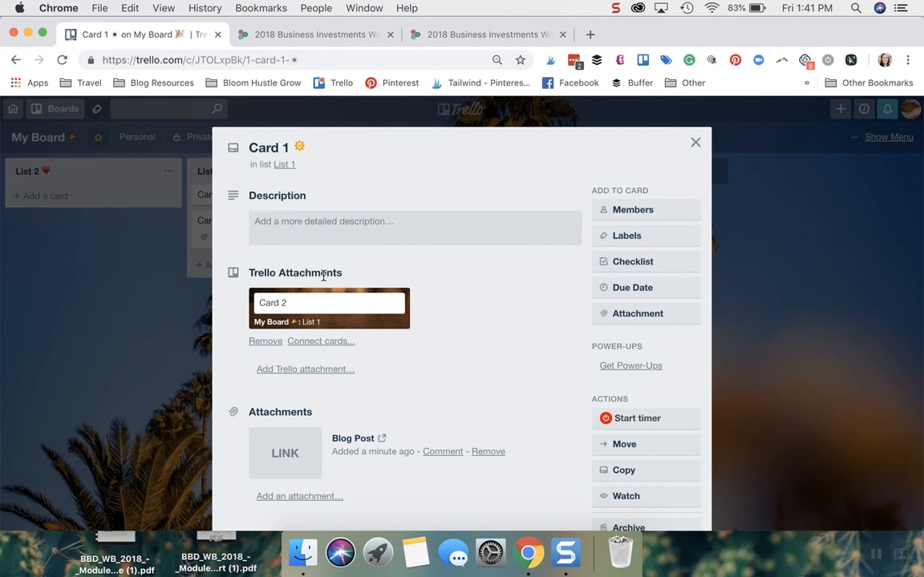
{"action": "left_click", "coordinate": [638, 313]}
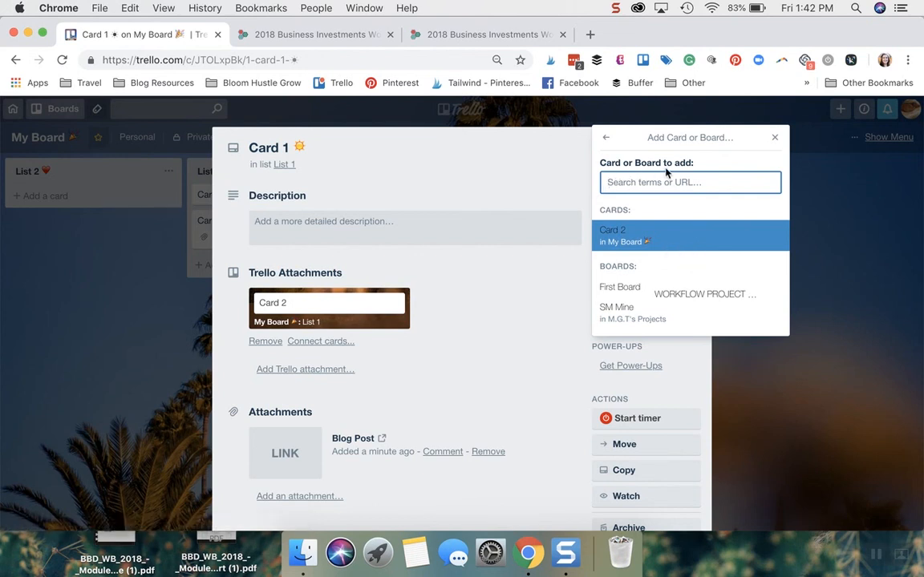
{"action": "mouse_move", "coordinate": [631, 312]}
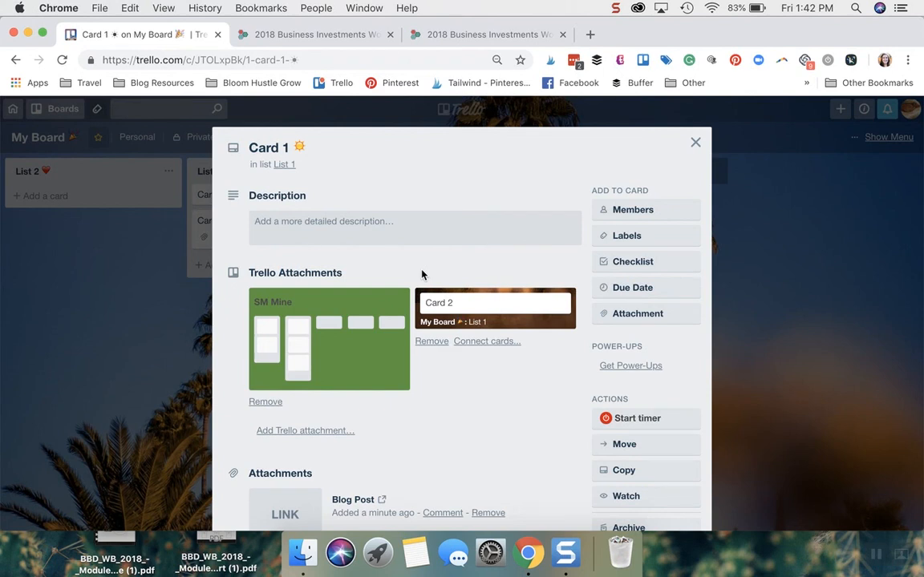
{"action": "scroll", "scroll_direction": "down", "scroll_amount": 3}
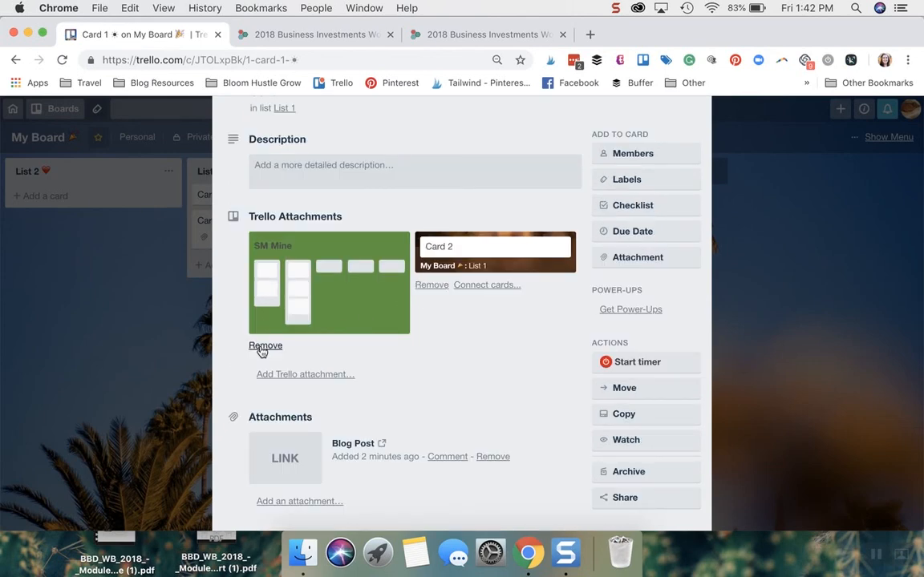
Upload the Bloom Hustle Grow logo PNG from the computer, make it Card 1's cover, and close the card.
{"action": "scroll", "scroll_direction": "down", "scroll_amount": 3}
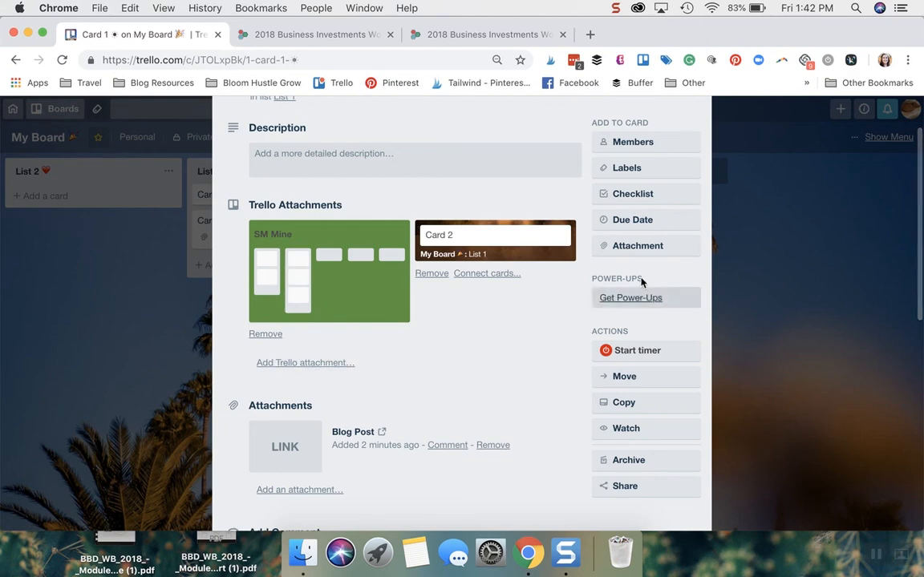
{"action": "left_click", "coordinate": [636, 246]}
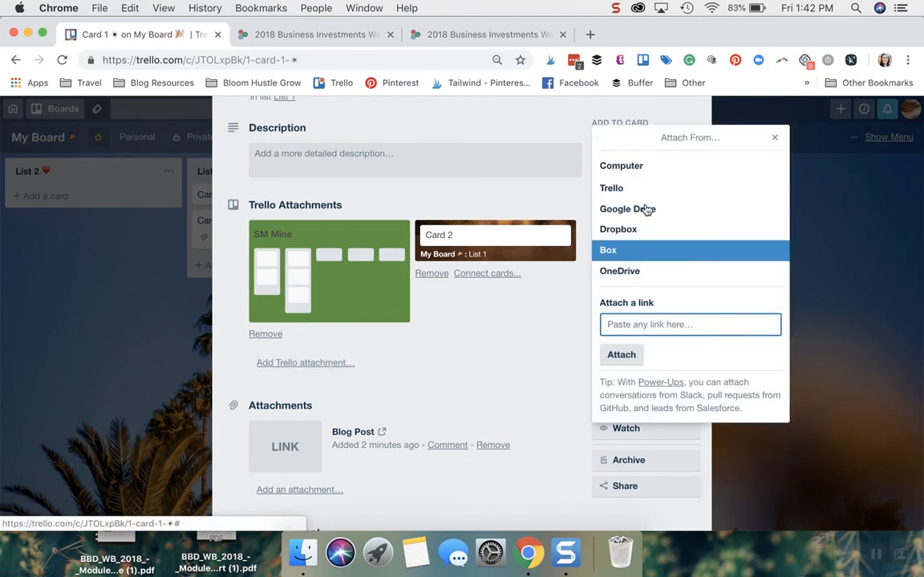
{"action": "left_click", "coordinate": [622, 166]}
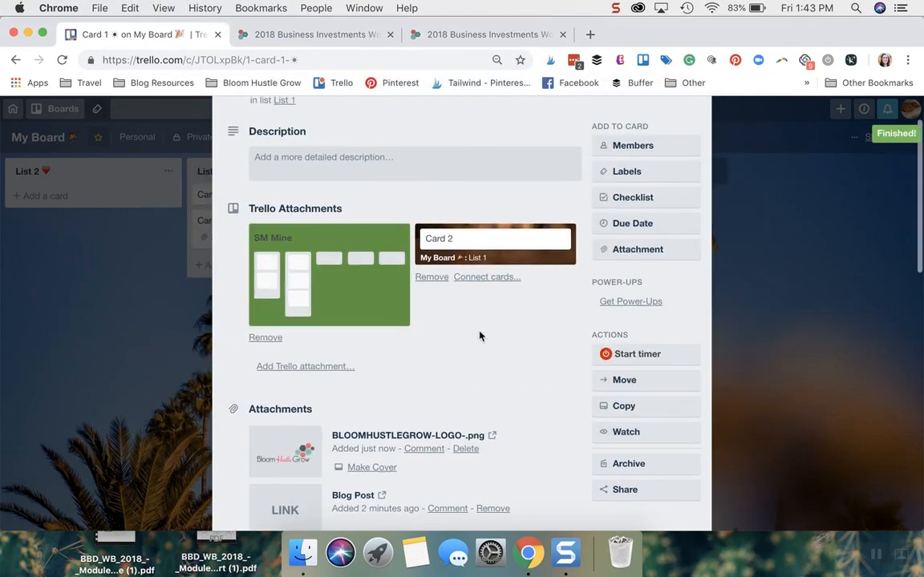
{"action": "scroll", "scroll_direction": "down", "scroll_amount": 3}
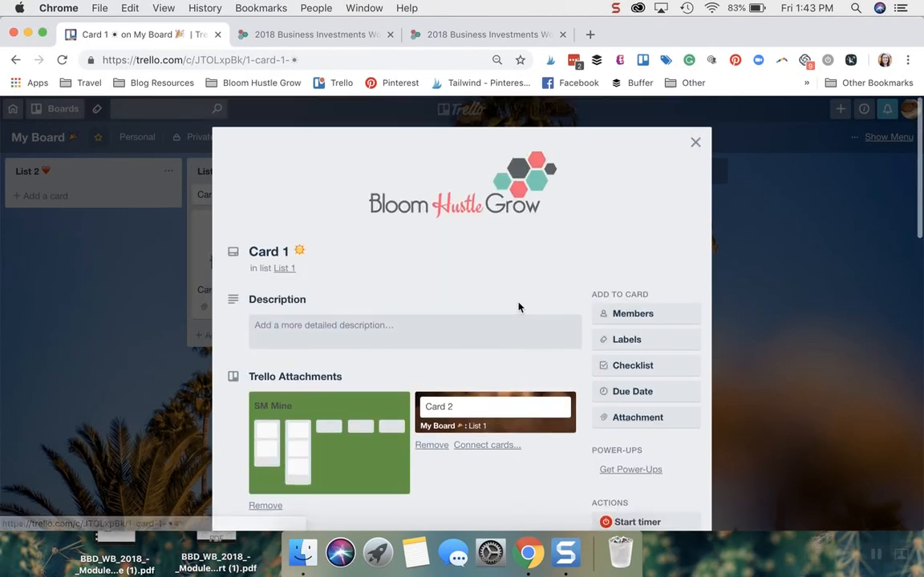
{"action": "left_click", "coordinate": [694, 141]}
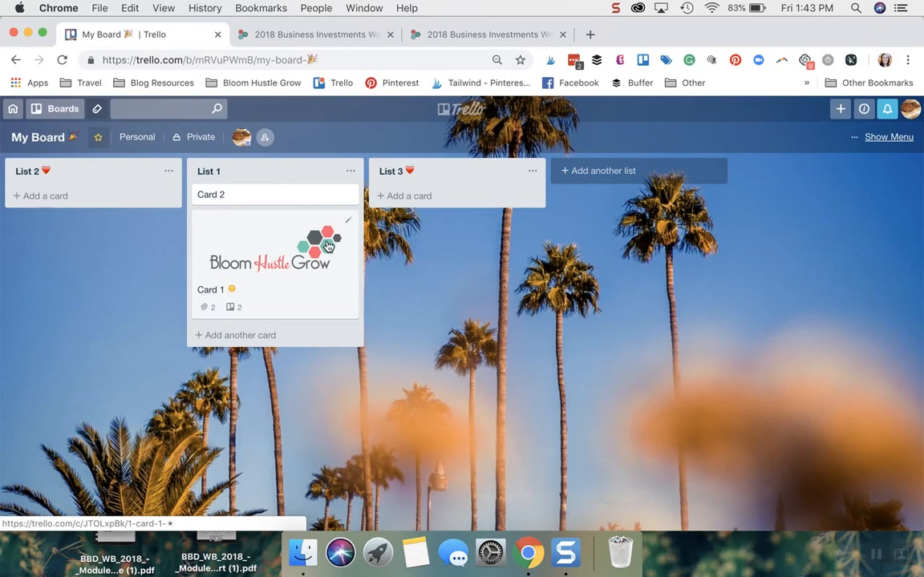
Glance at the board's side menu, then reopen Card 1's details.
{"action": "left_click", "coordinate": [888, 136]}
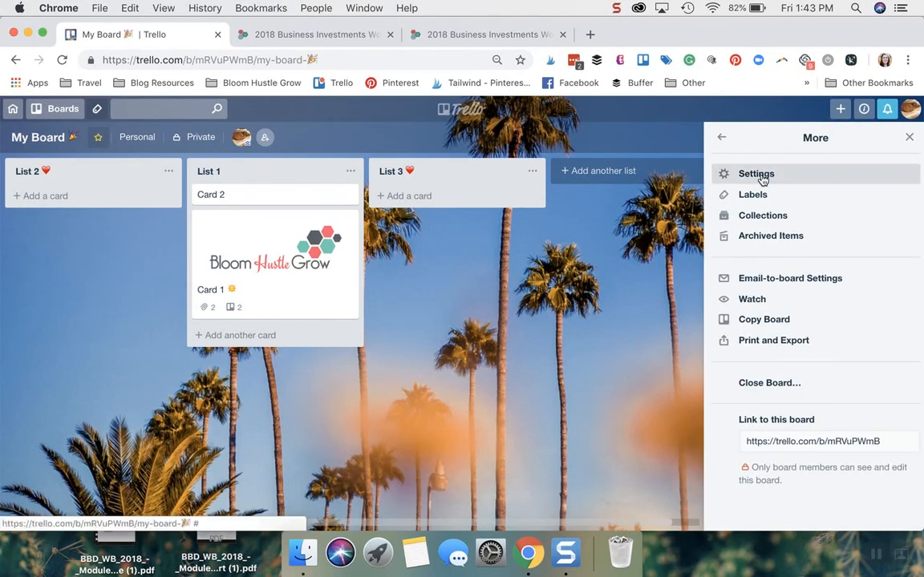
{"action": "left_click", "coordinate": [755, 173]}
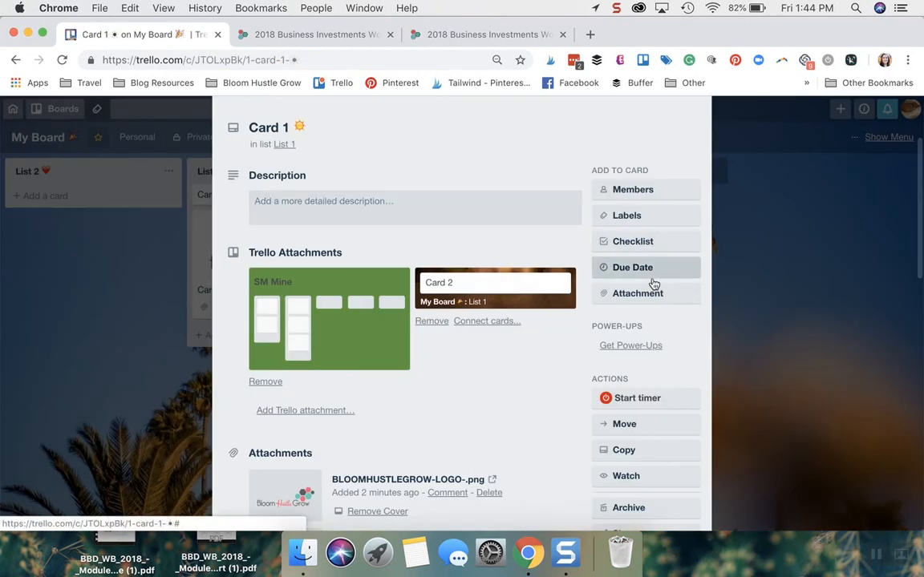
Bring up the computer's file picker to attach another file to Card 1.
{"action": "left_click", "coordinate": [637, 292]}
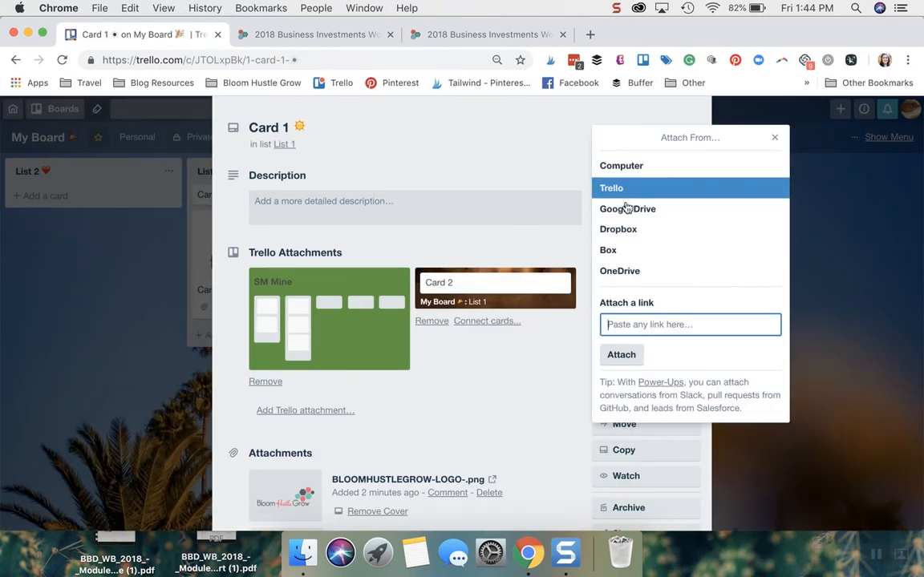
{"action": "mouse_move", "coordinate": [629, 209]}
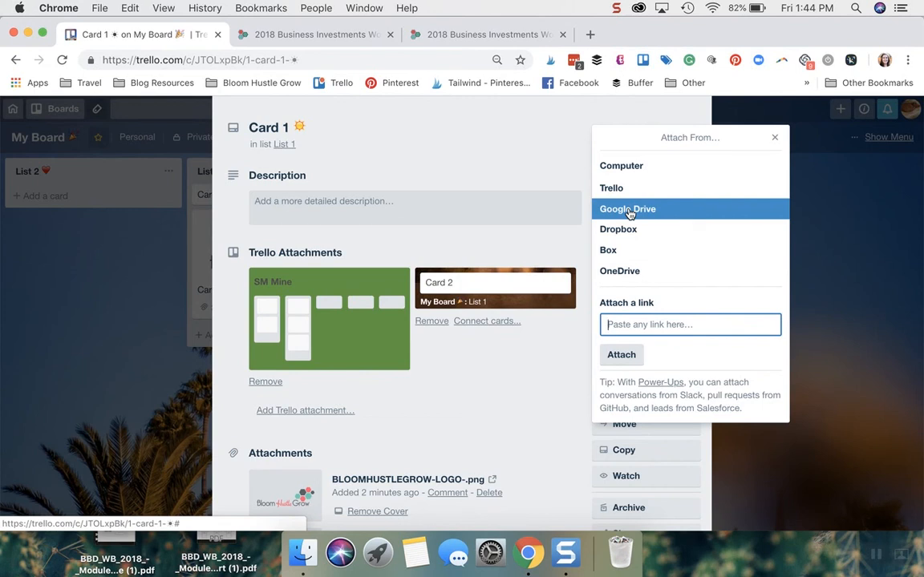
{"action": "mouse_move", "coordinate": [622, 165]}
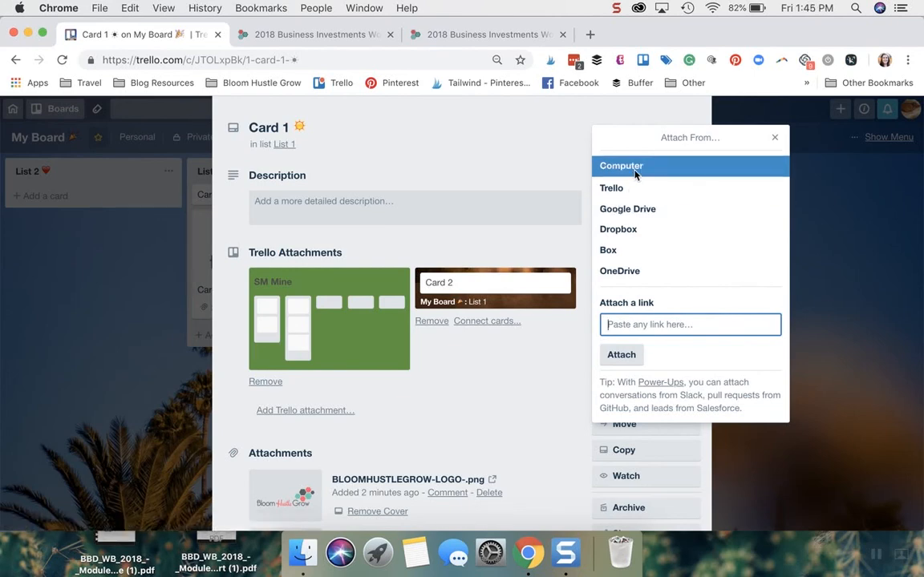
{"action": "left_click", "coordinate": [620, 166]}
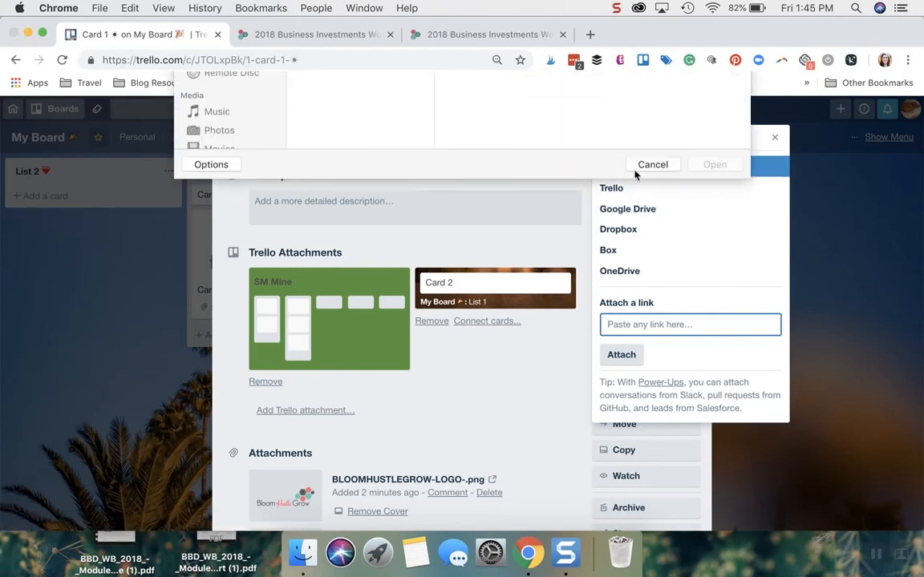